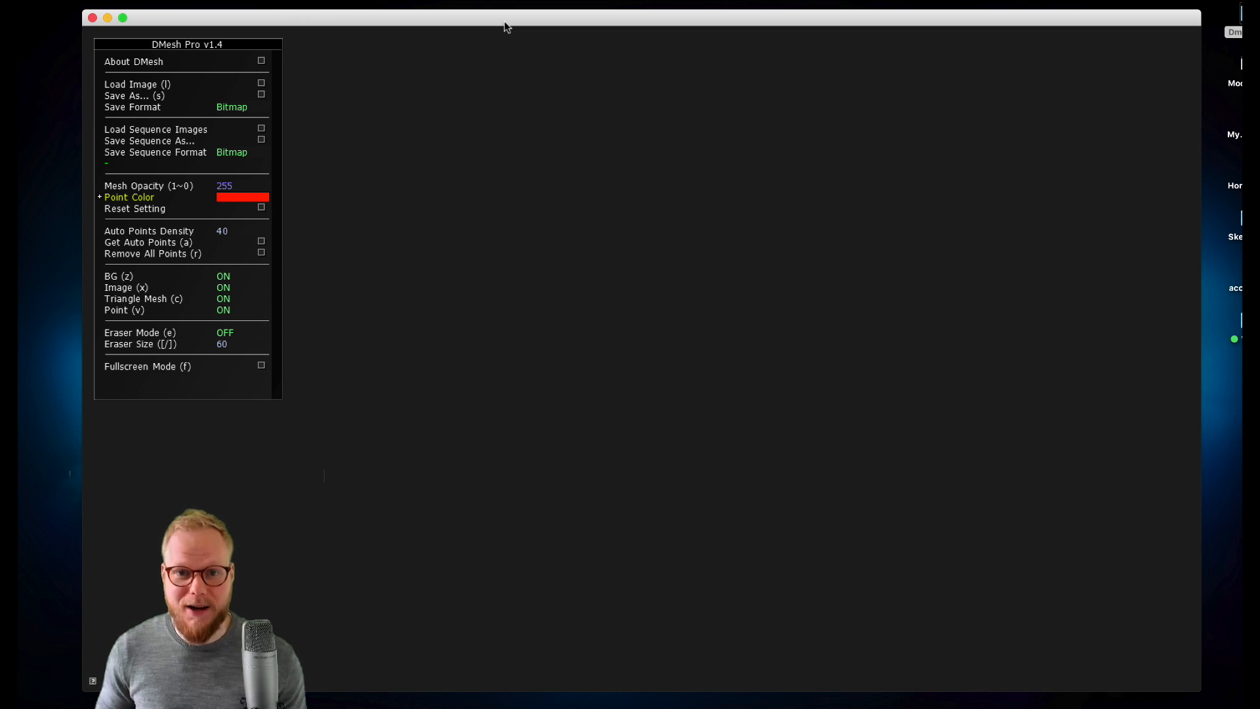
mouse_move(810, 312)
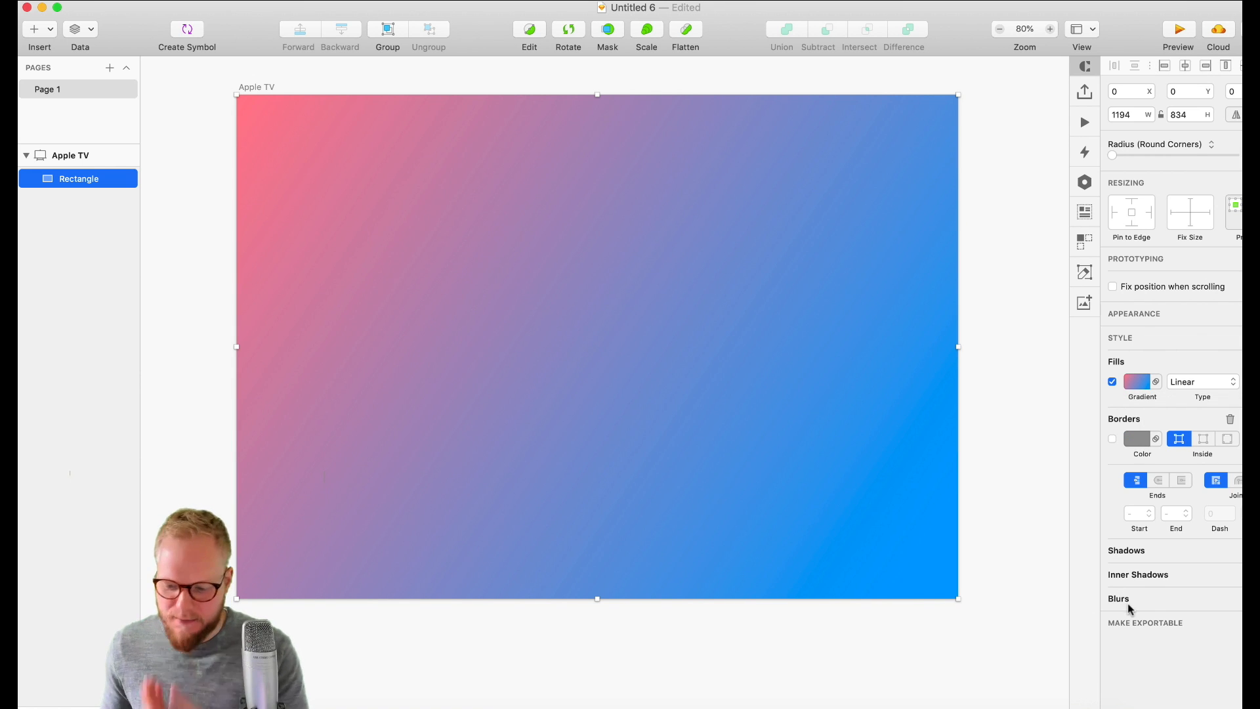
Load Desktop > Dmesh demo > demo1.jpg and mesh it at point density 202, BG and points off
click(1144, 622)
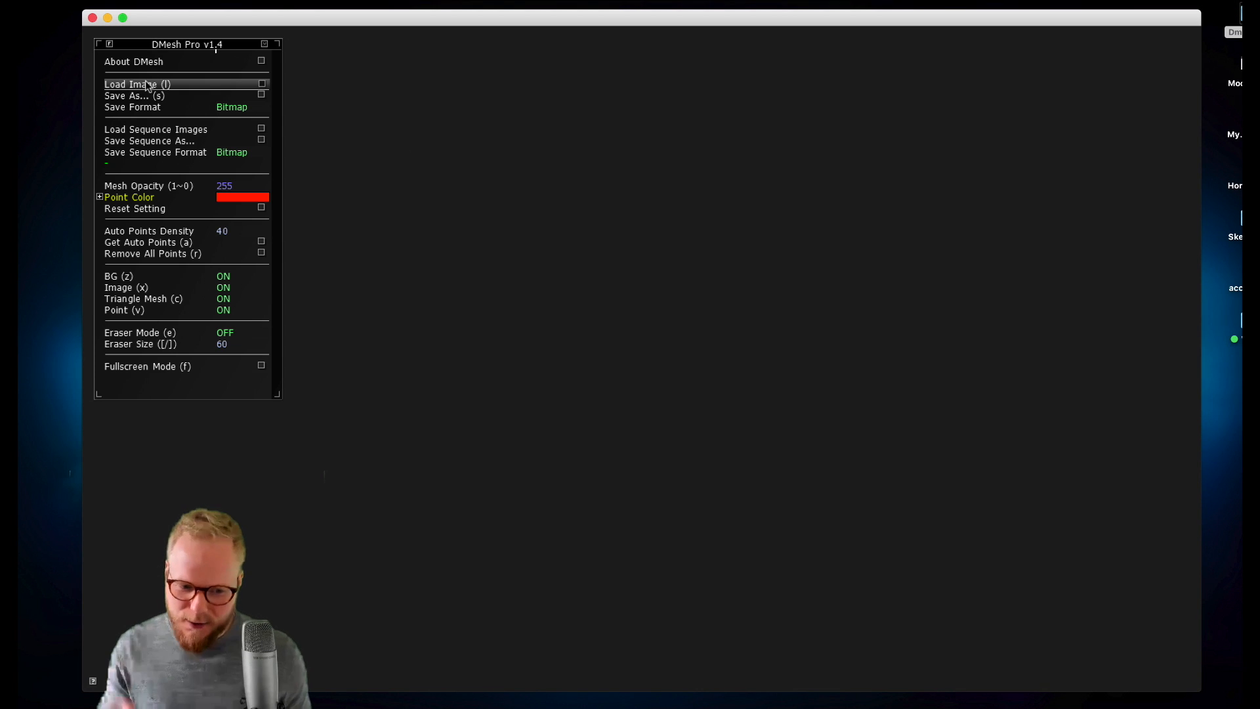
click(137, 84)
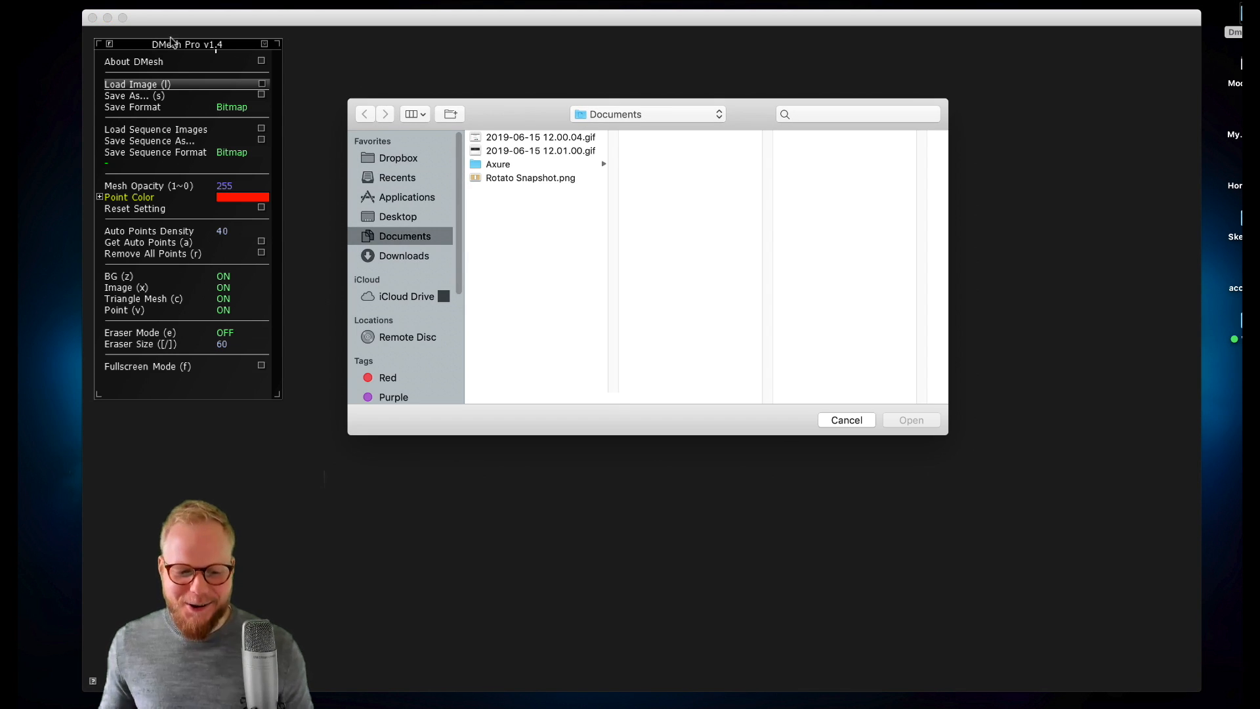
mouse_move(178, 166)
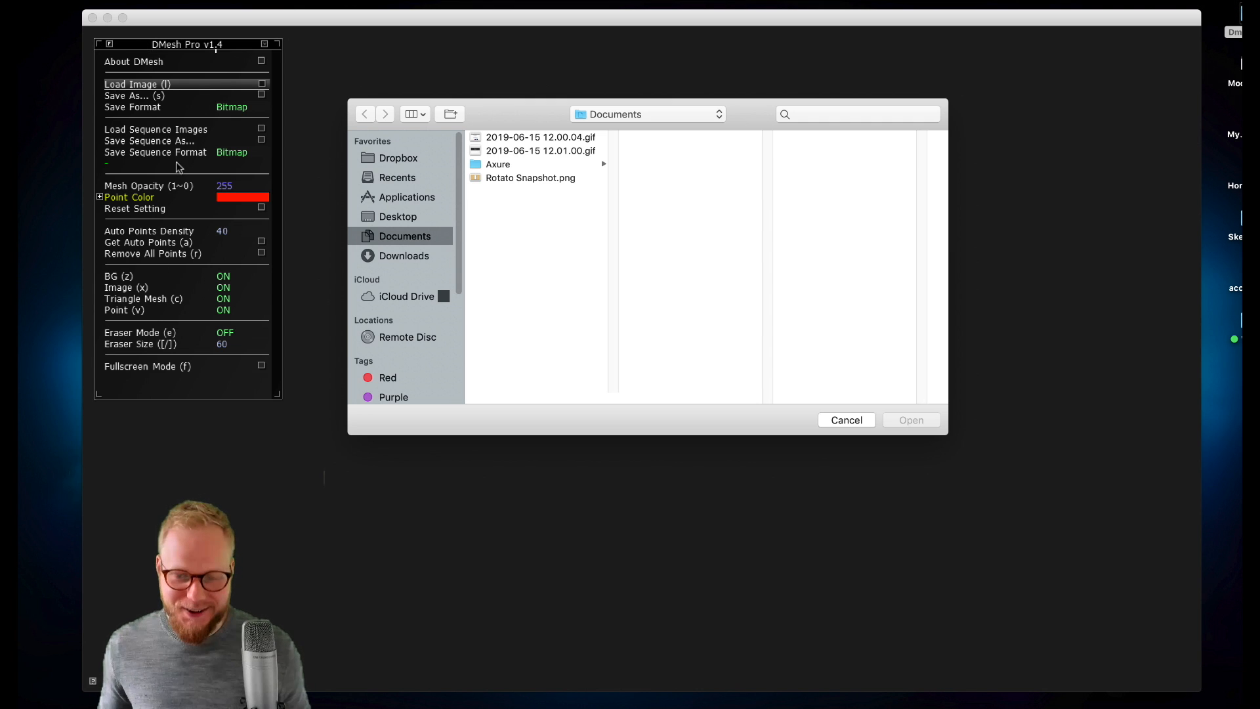
click(398, 216)
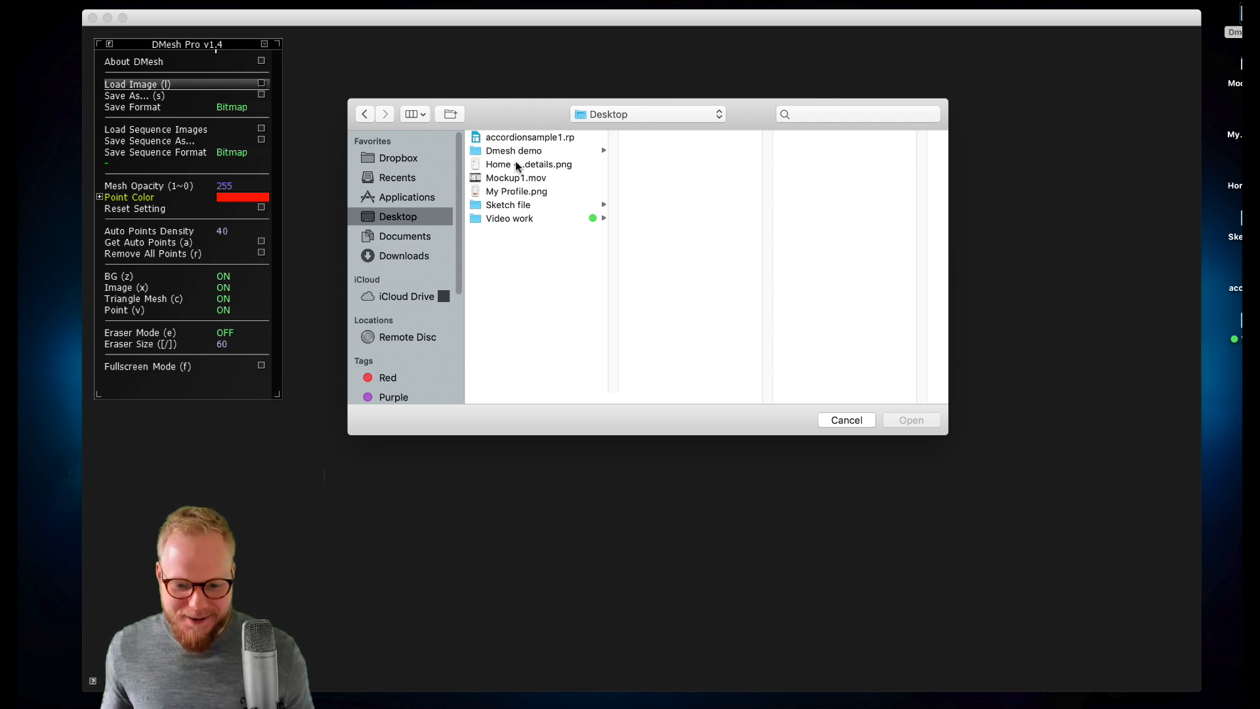
click(513, 150)
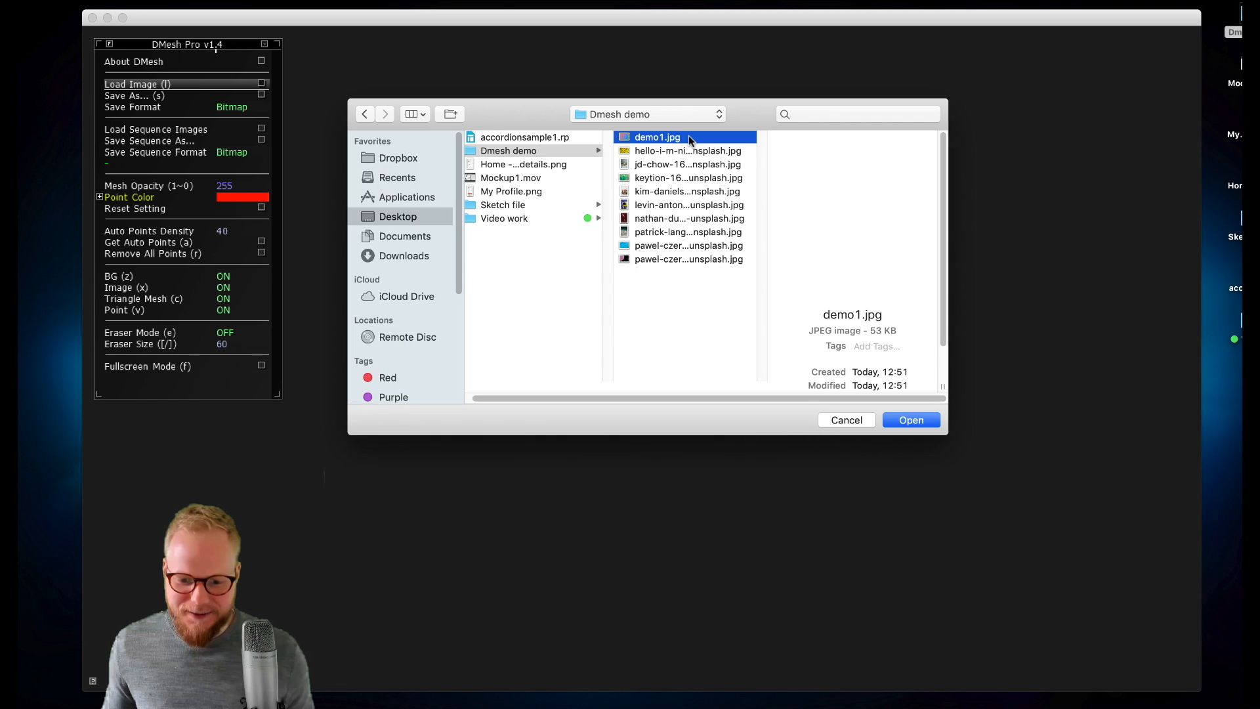
click(910, 419)
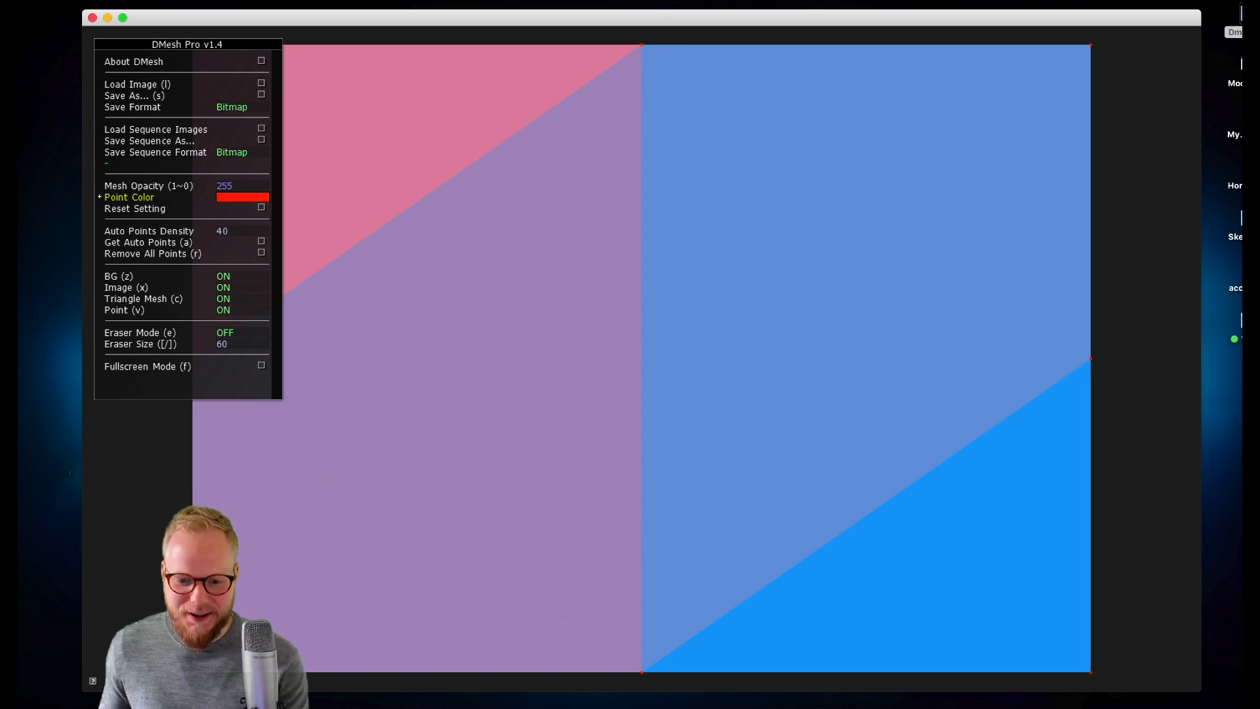
click(720, 273)
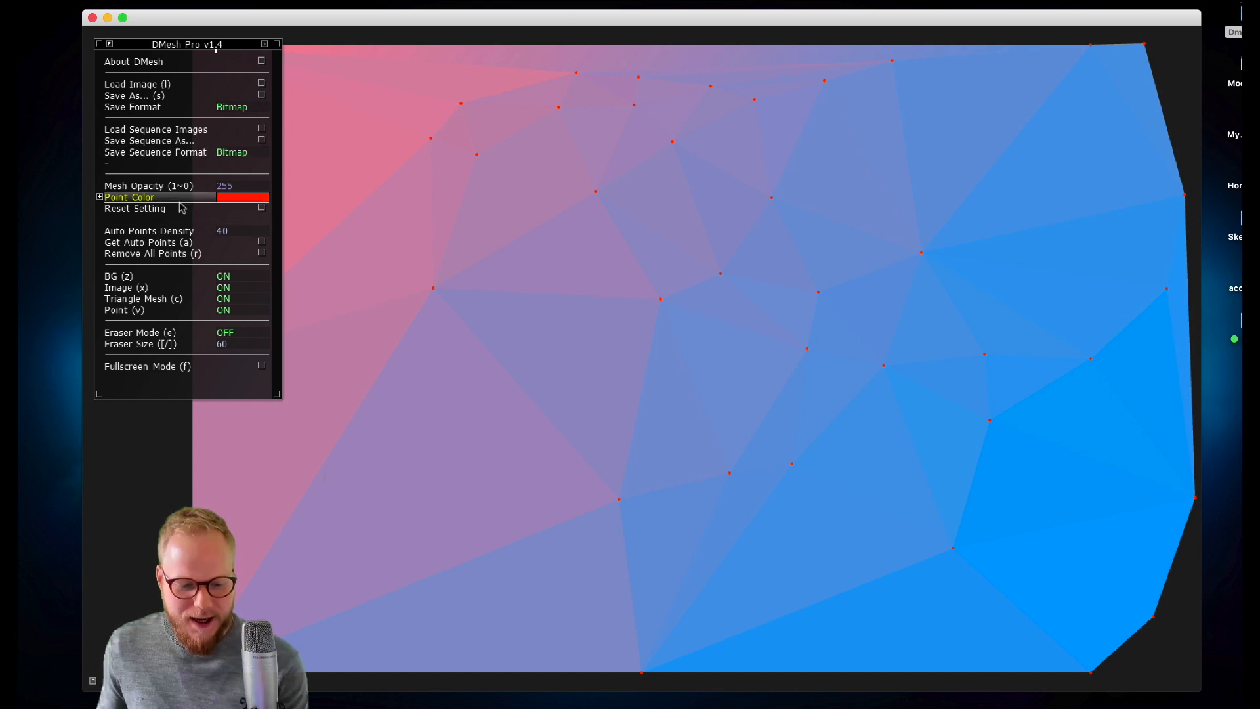
click(129, 197)
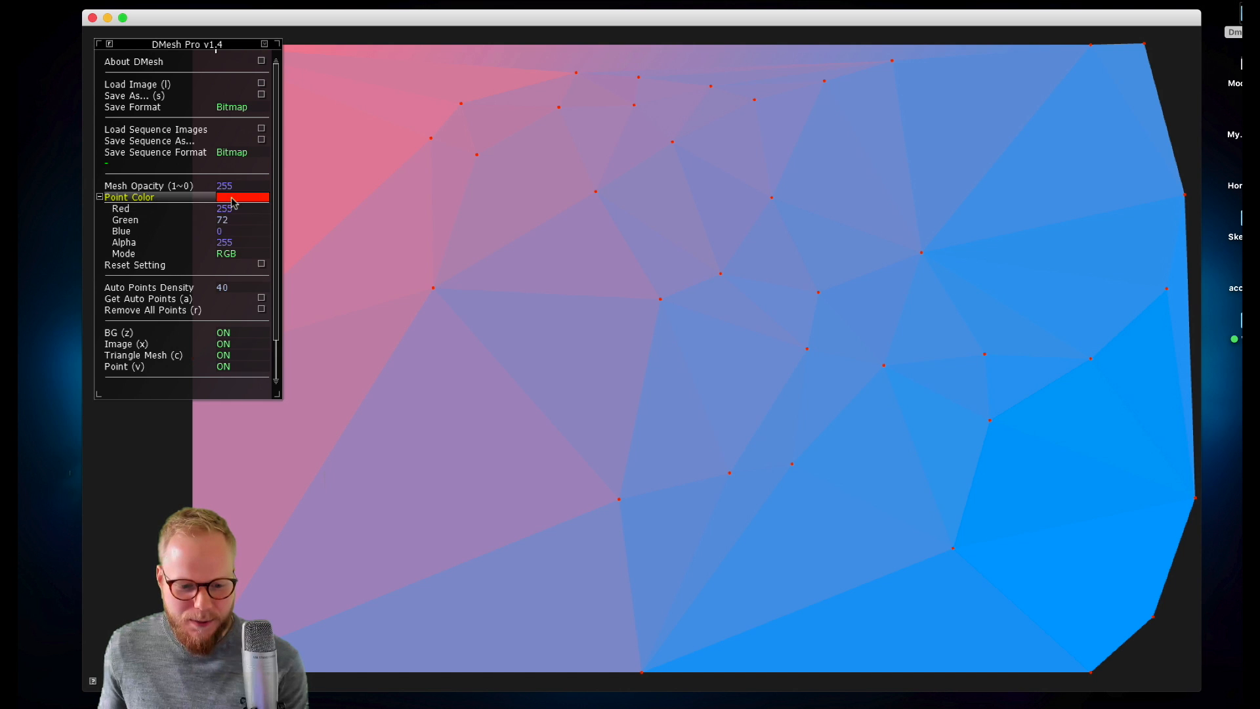
mouse_move(159, 200)
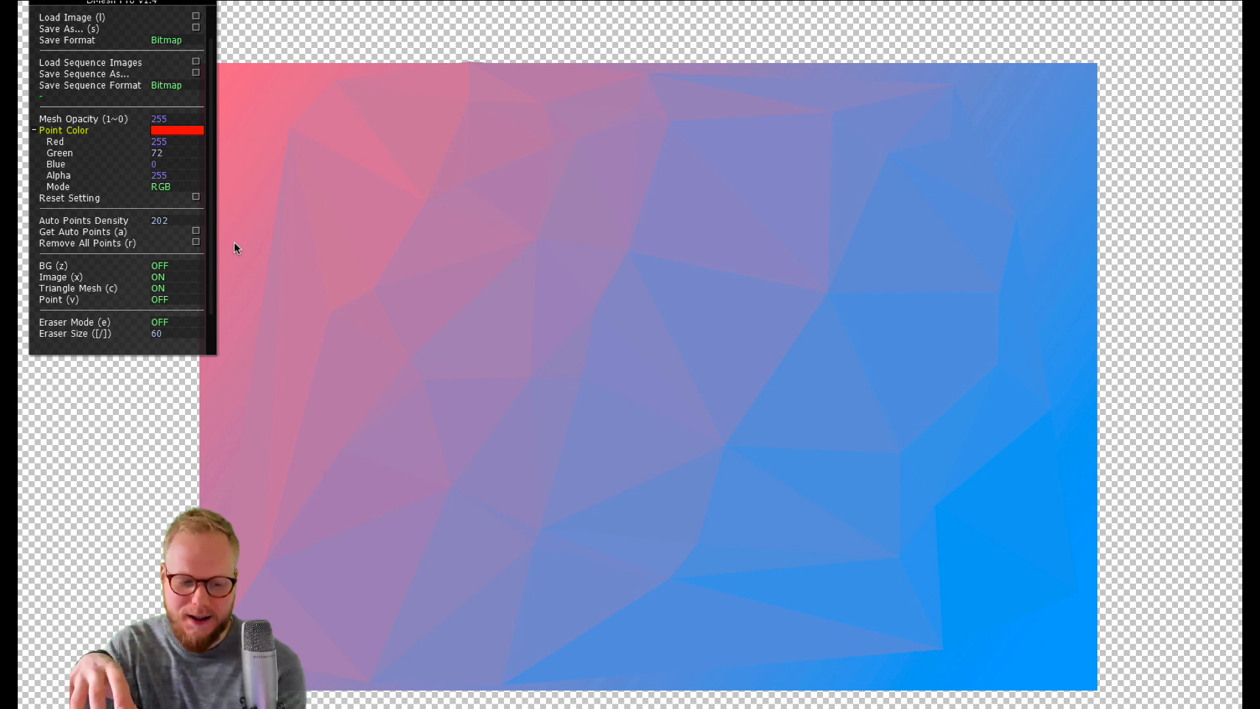
Exit fullscreen and reset the session to an empty canvas with default settings
click(159, 221)
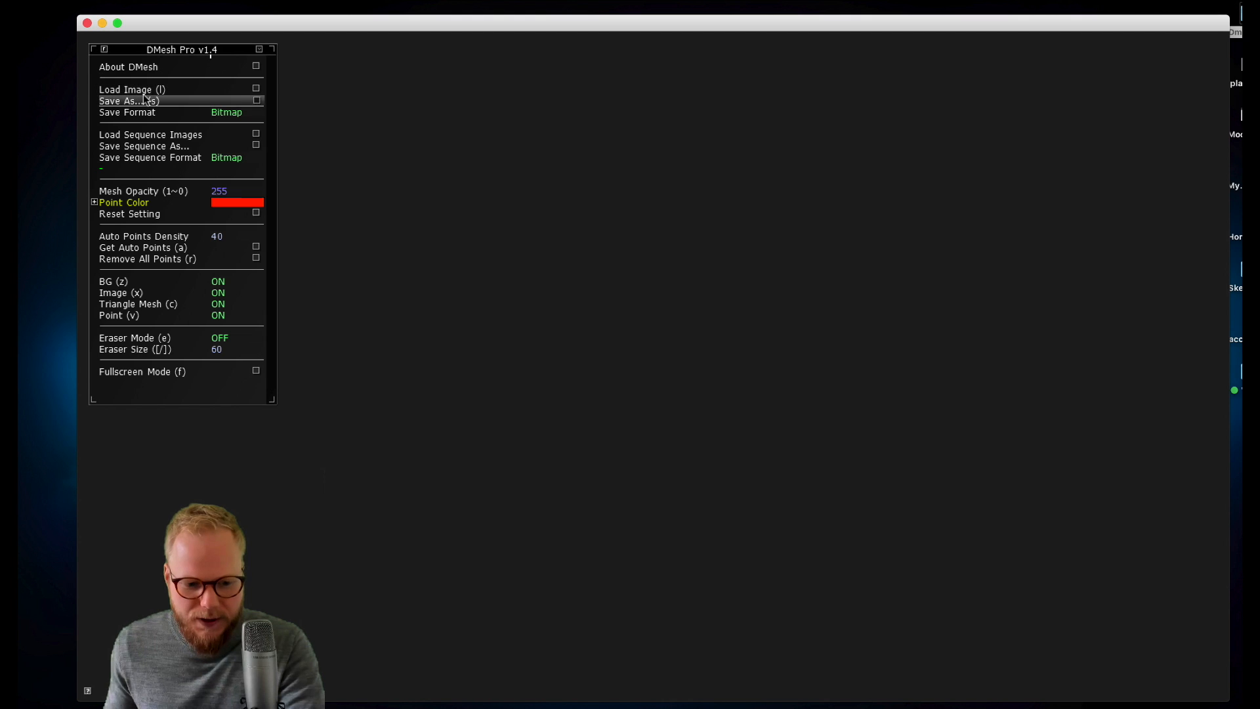
Load hello-i-m-nik-1679496-unsplash.jpg from Dmesh demo as a triangle mesh and set Point (v) to OFF
click(132, 89)
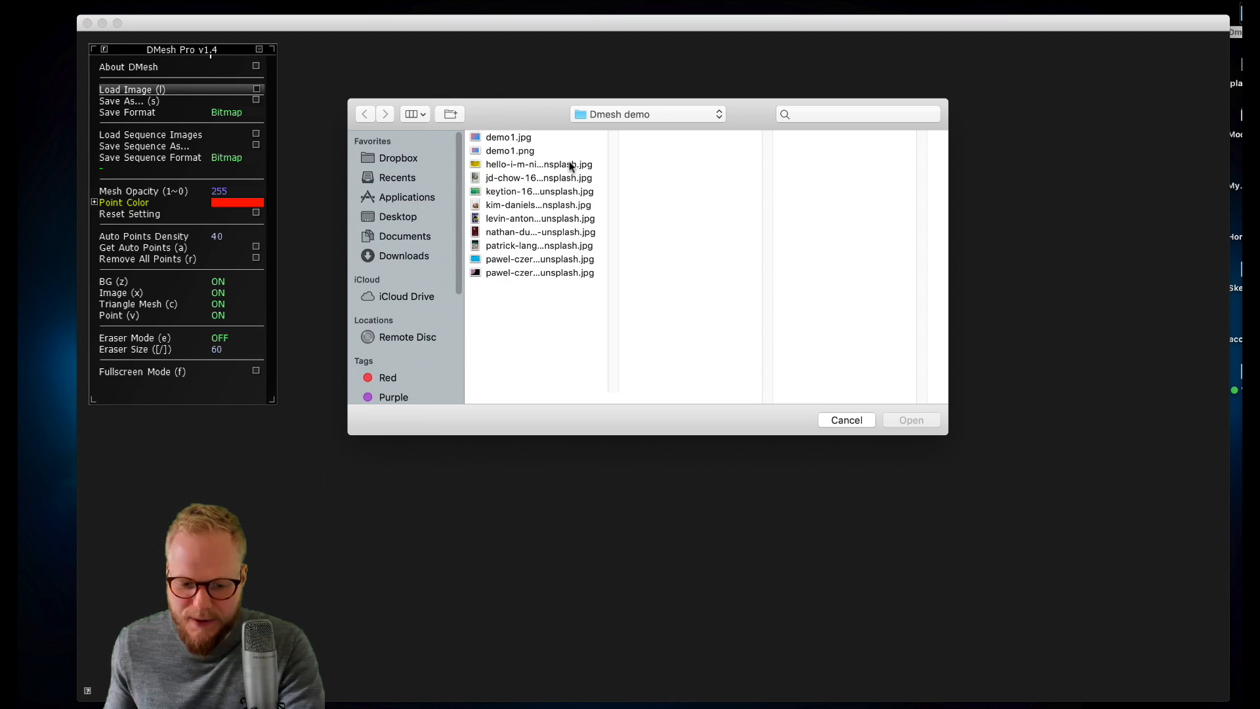
click(540, 164)
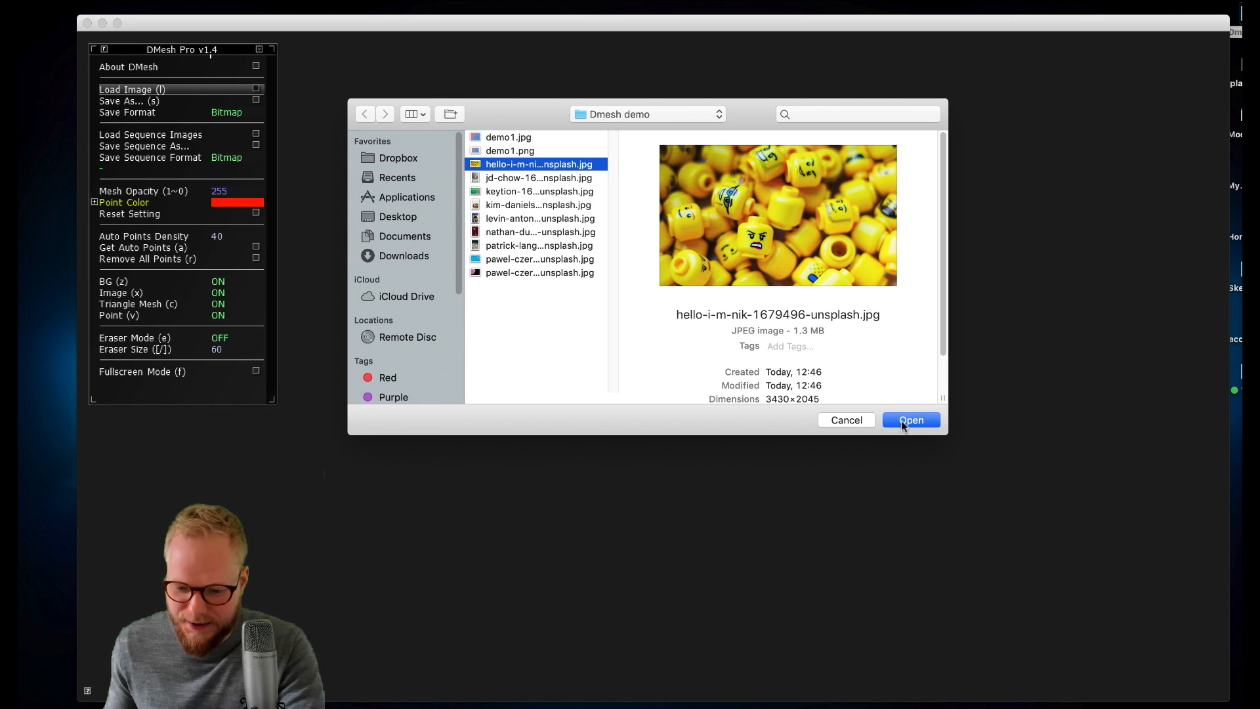
click(910, 420)
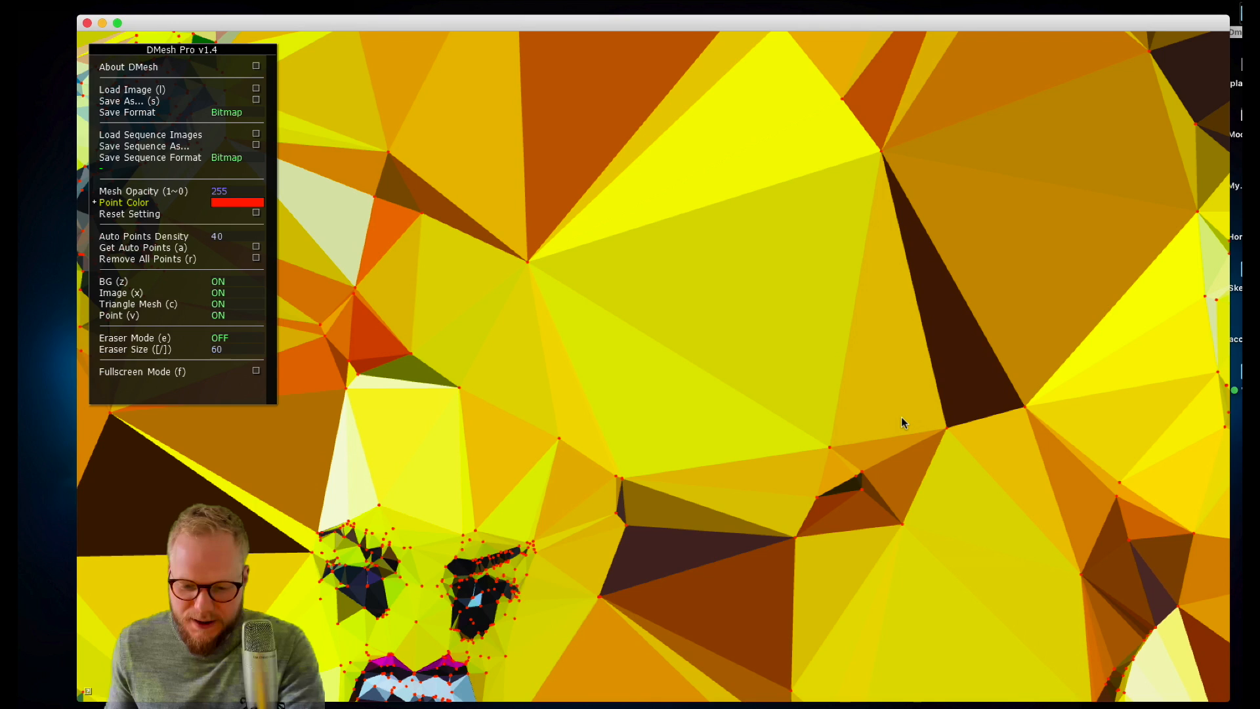
mouse_move(637, 437)
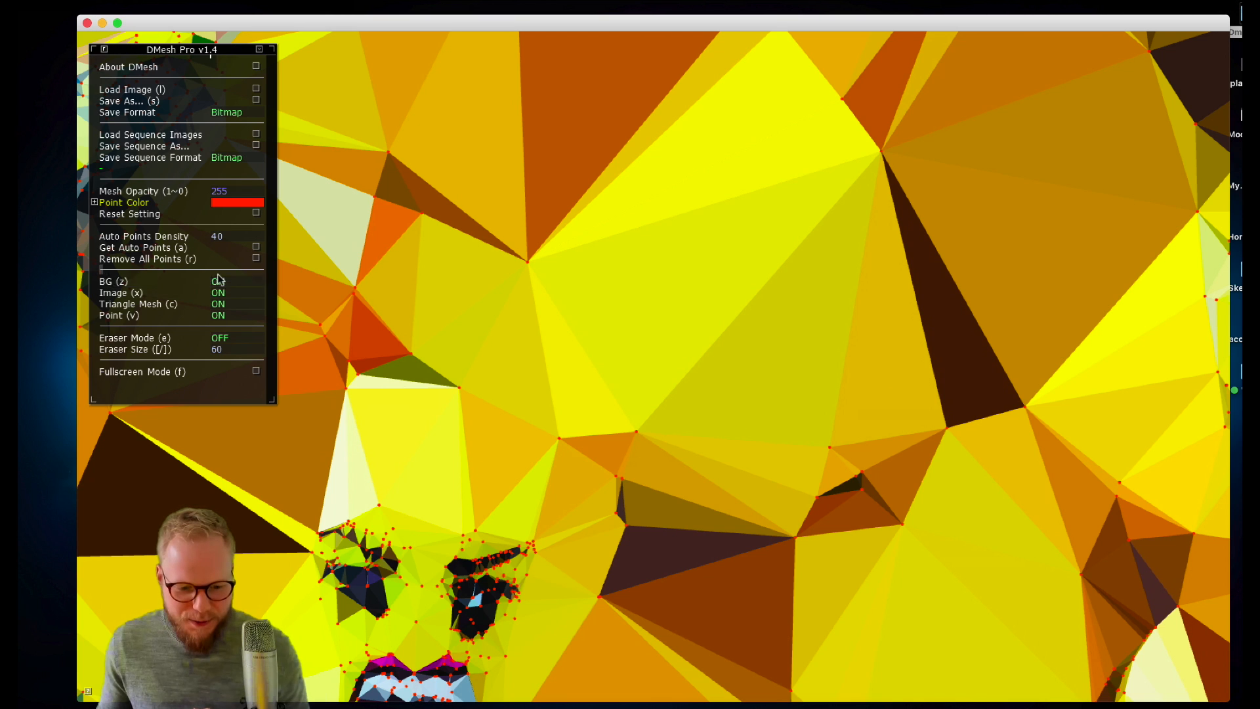
click(218, 280)
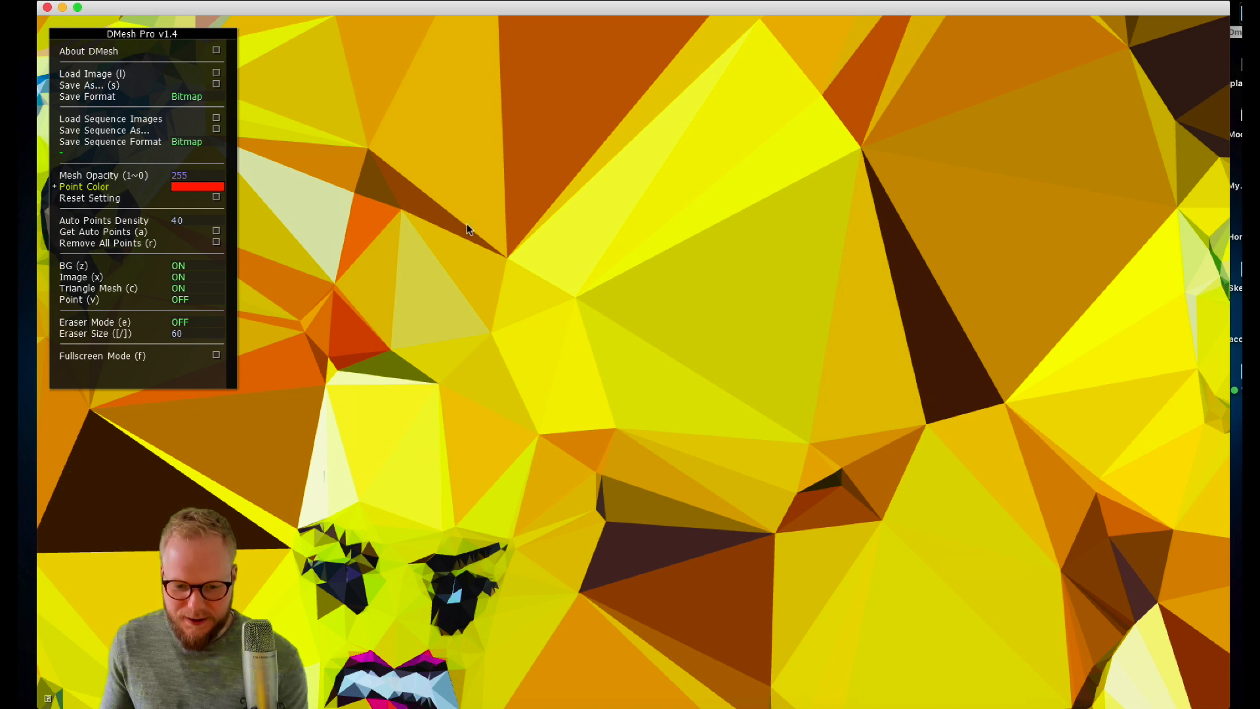
mouse_move(378, 251)
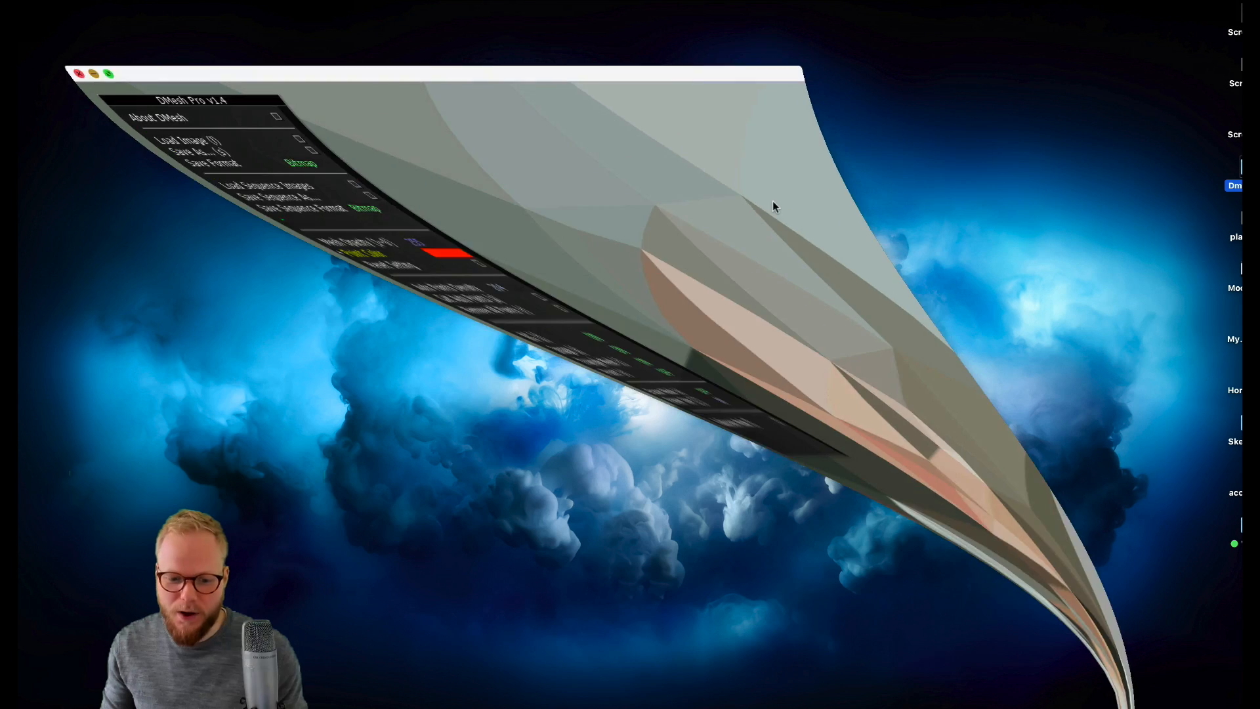
Minimise the DMesh Pro window showing the LEGO-heads mesh
click(75, 74)
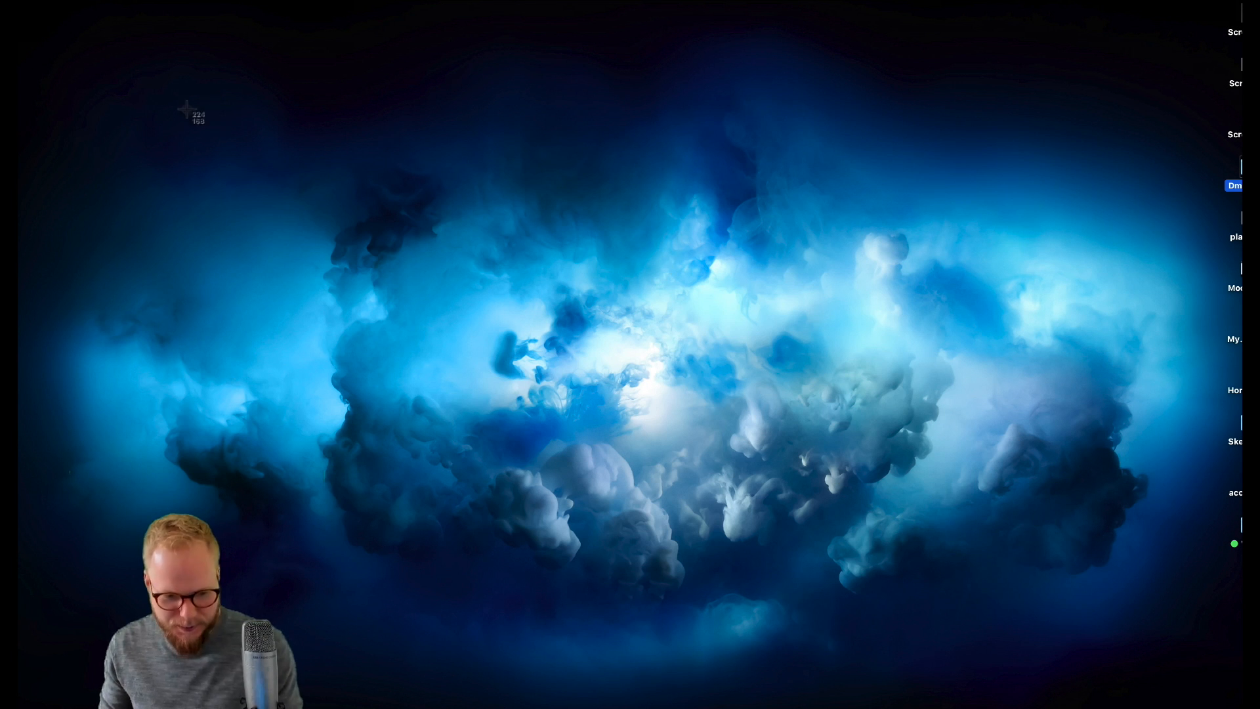